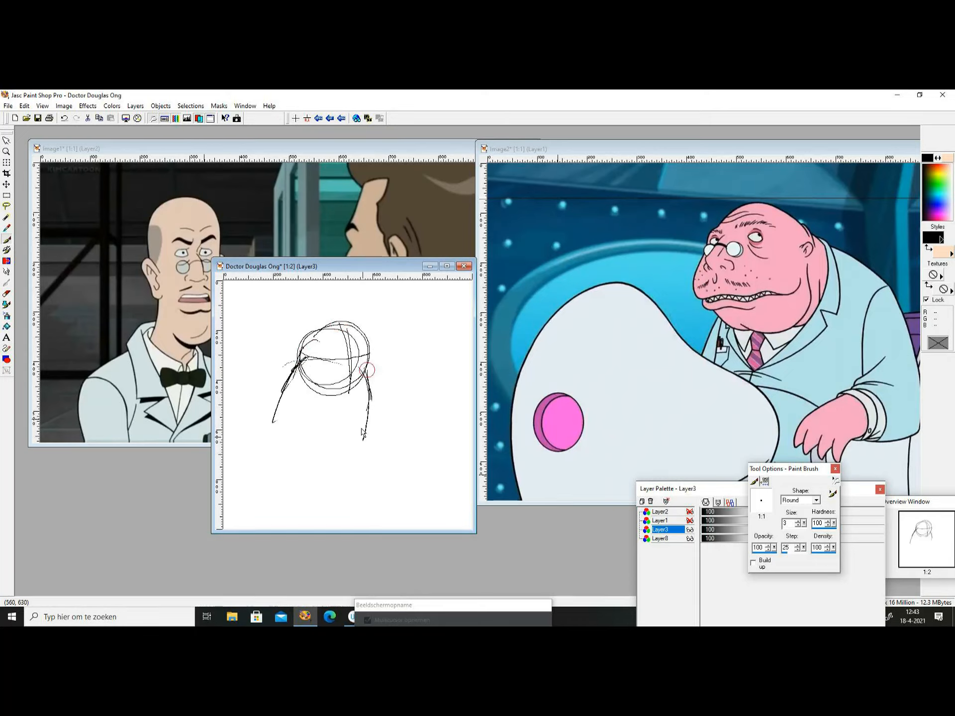
- Sketch Ong's head circles and the whale chair with its round side marking on Layer3
left_click_drag(287, 366, 298, 464)
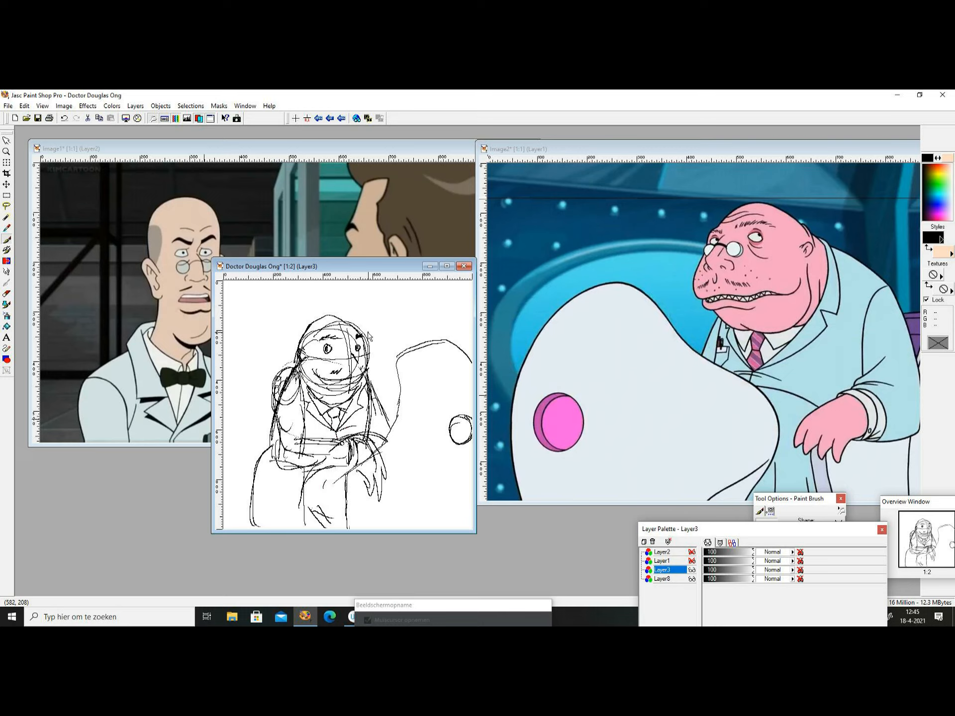
mouse_move(347, 366)
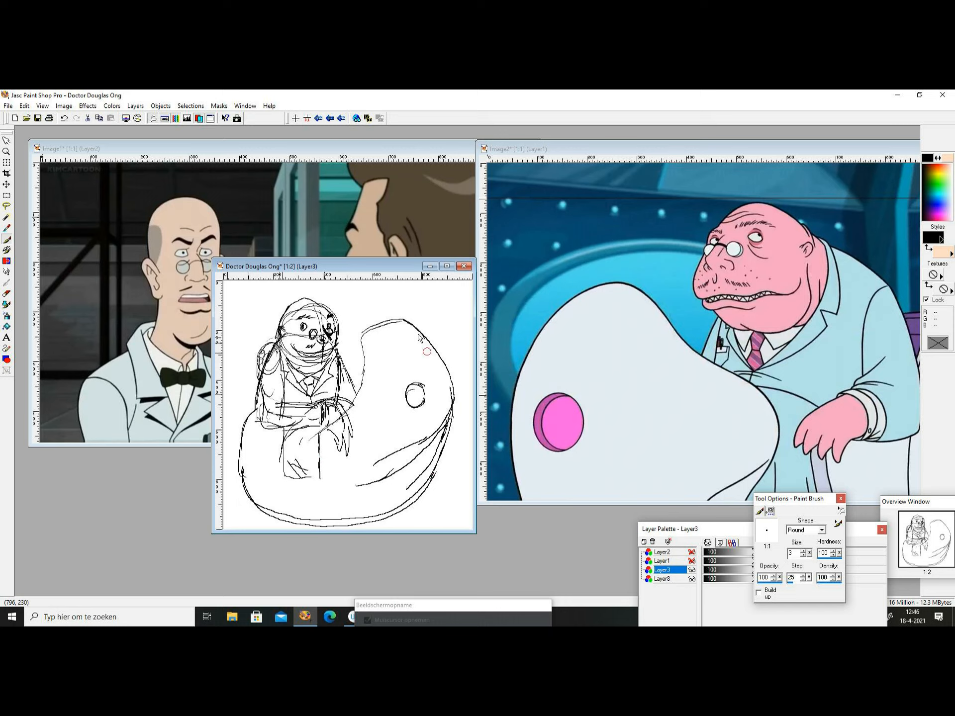
left_click_drag(420, 384, 439, 396)
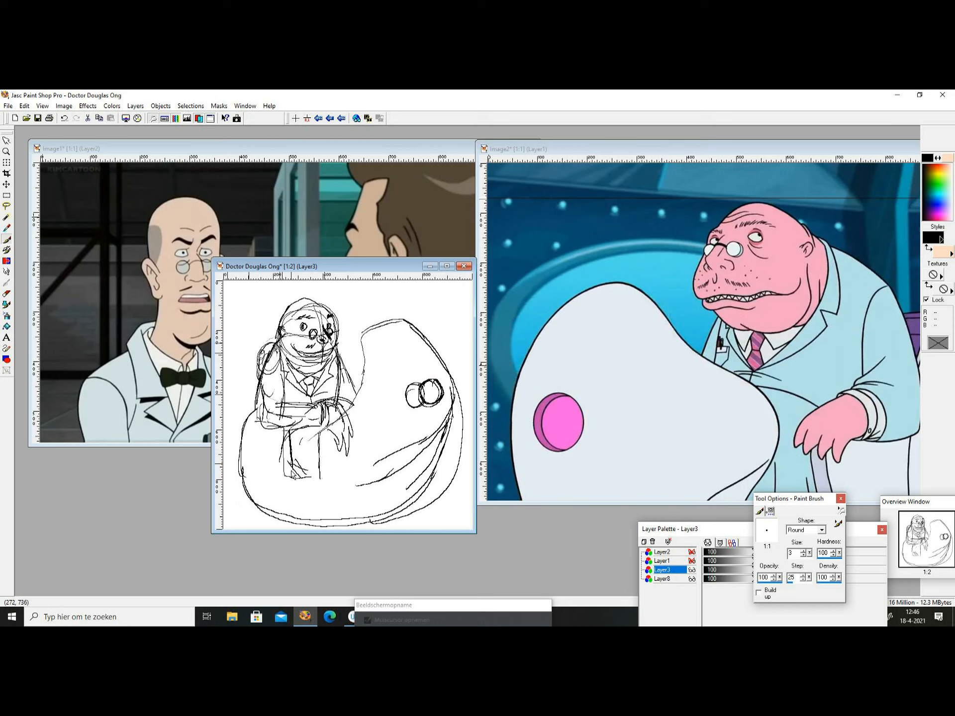
left_click_drag(293, 469, 317, 496)
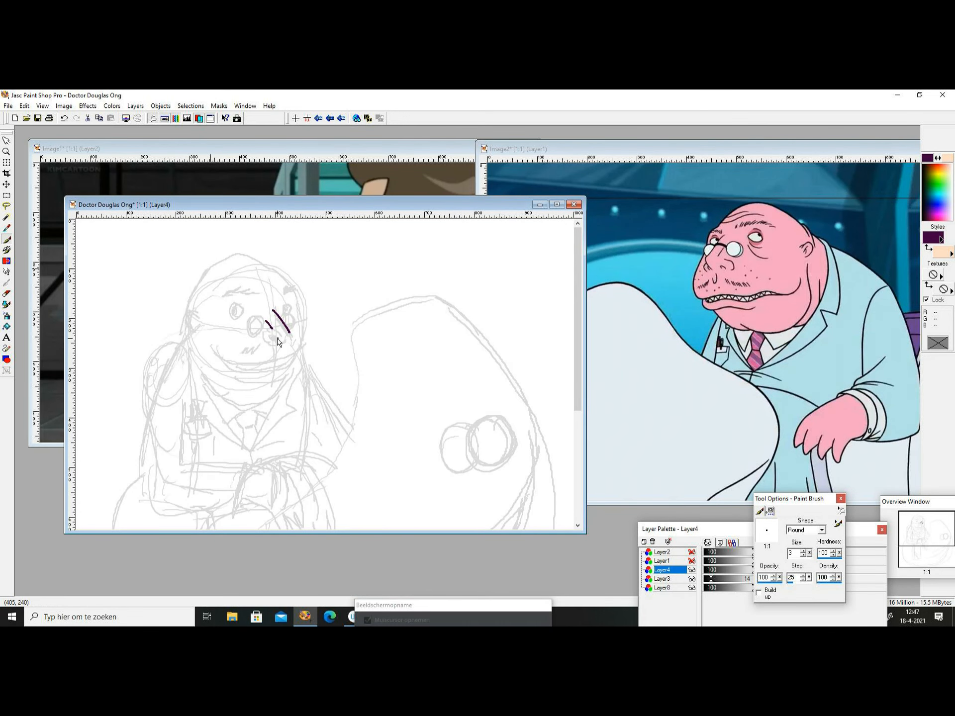
- Ink Ong's eyebrow, jawline and toothy grin in dark purple over the faded sketch
left_click_drag(286, 323, 274, 341)
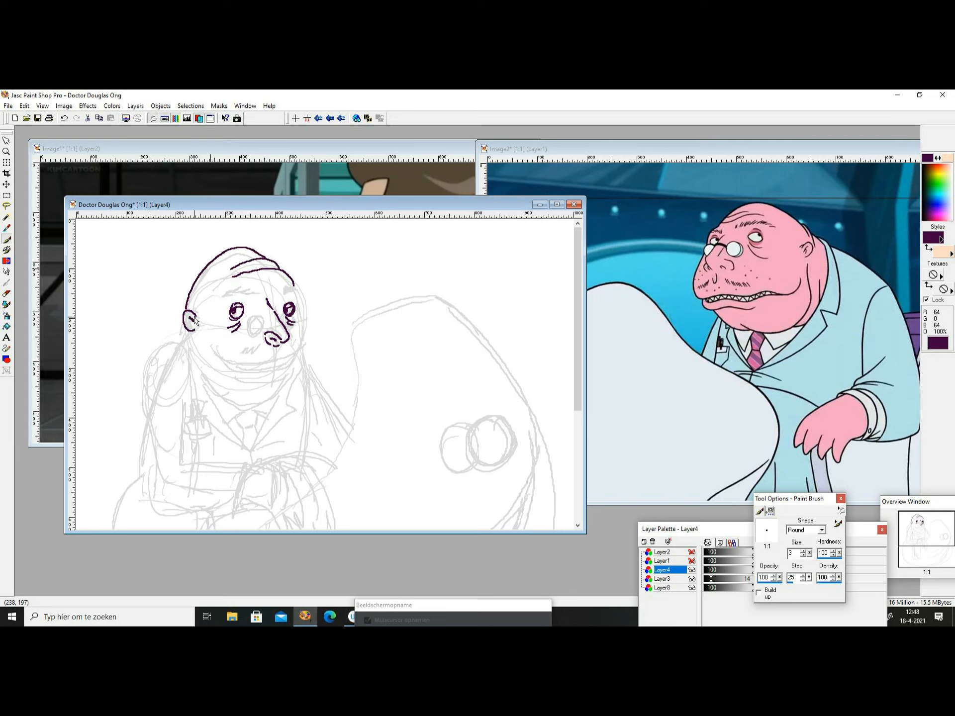
left_click_drag(207, 323, 243, 372)
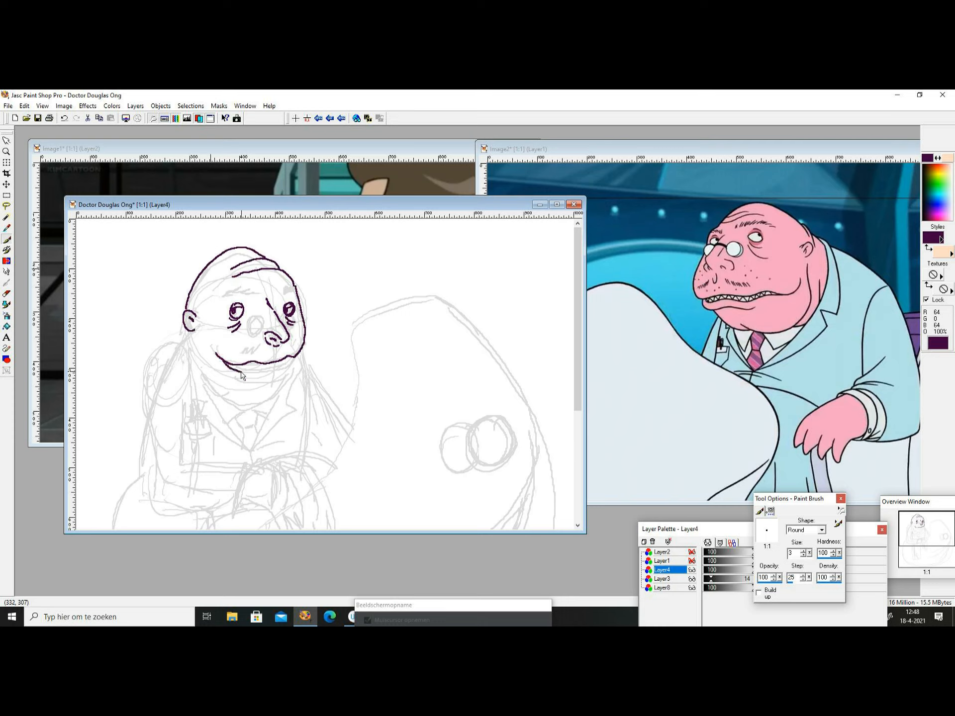
left_click_drag(244, 366, 263, 372)
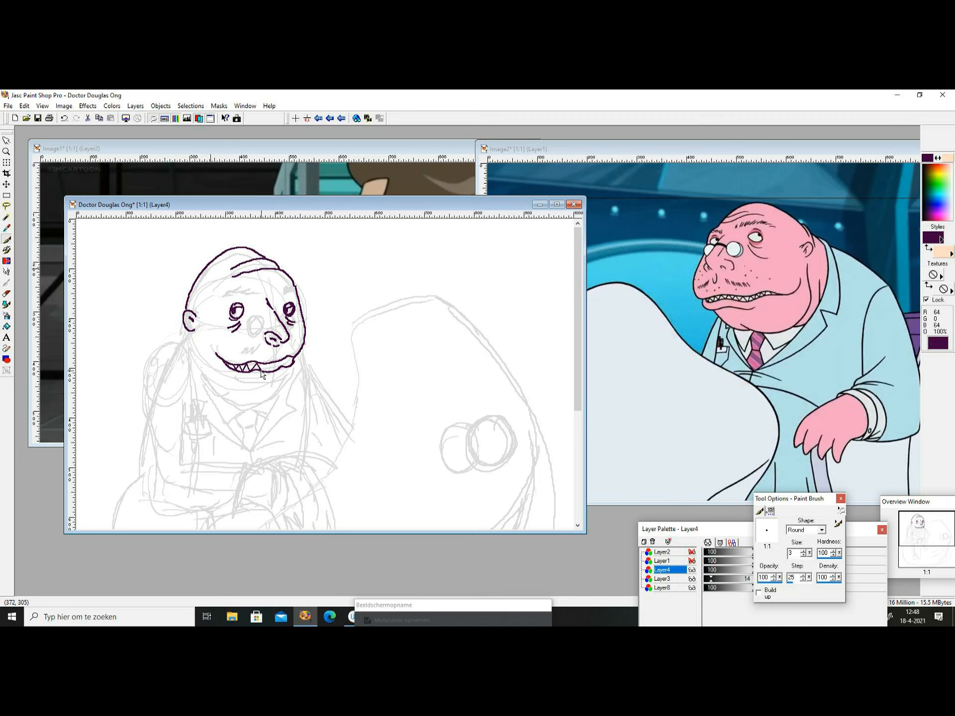
left_click_drag(247, 365, 286, 363)
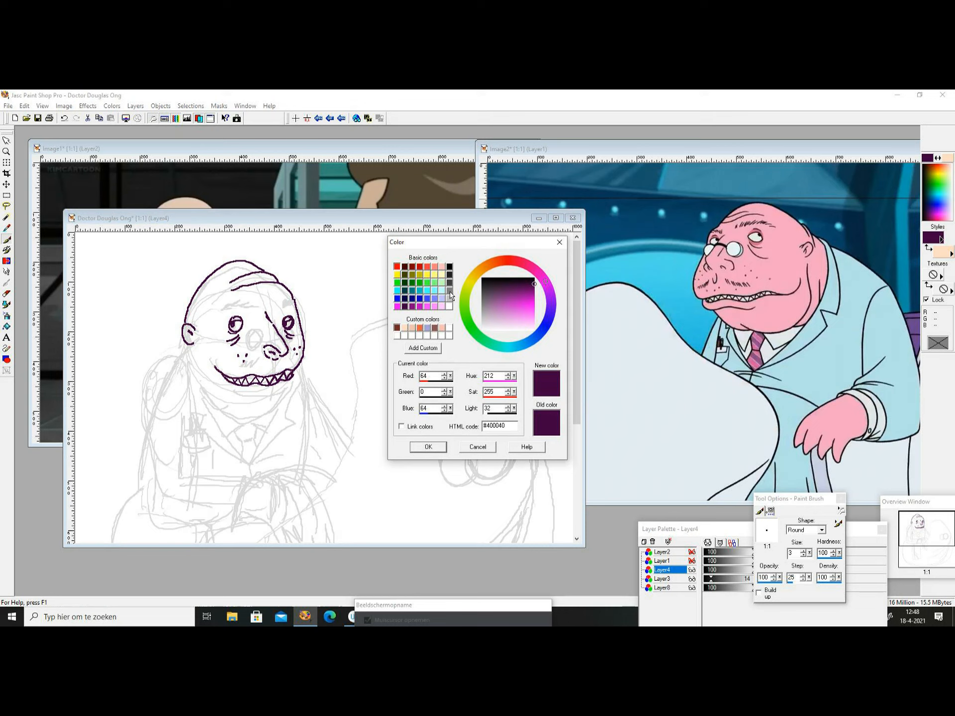
- Ink the chair outline in black, then the breast-pocket pen in grey
left_click(427, 447)
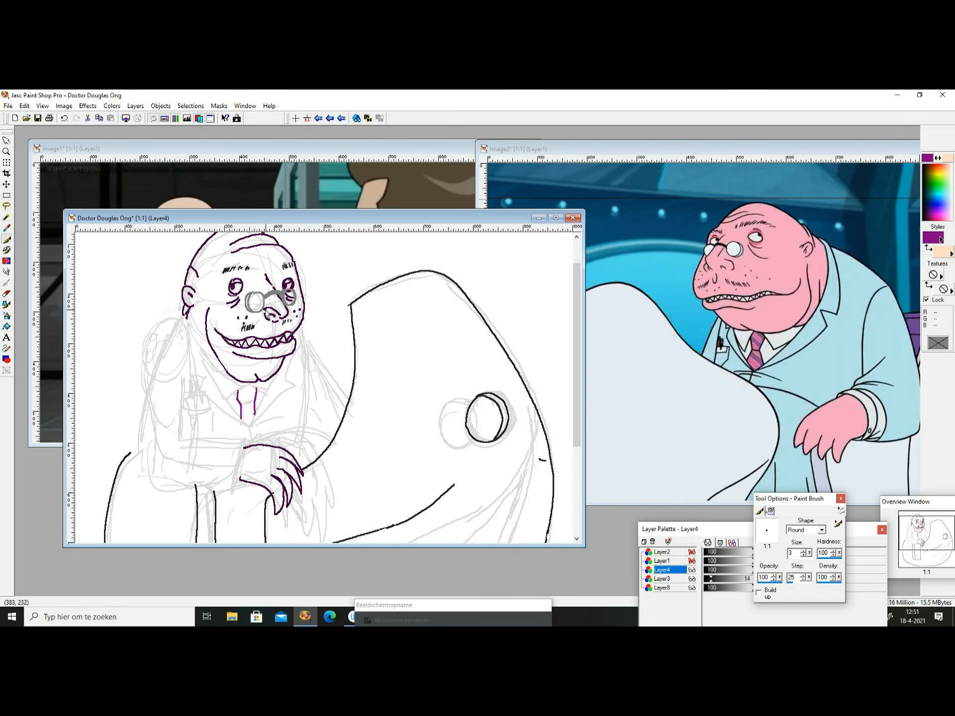
left_click(934, 238)
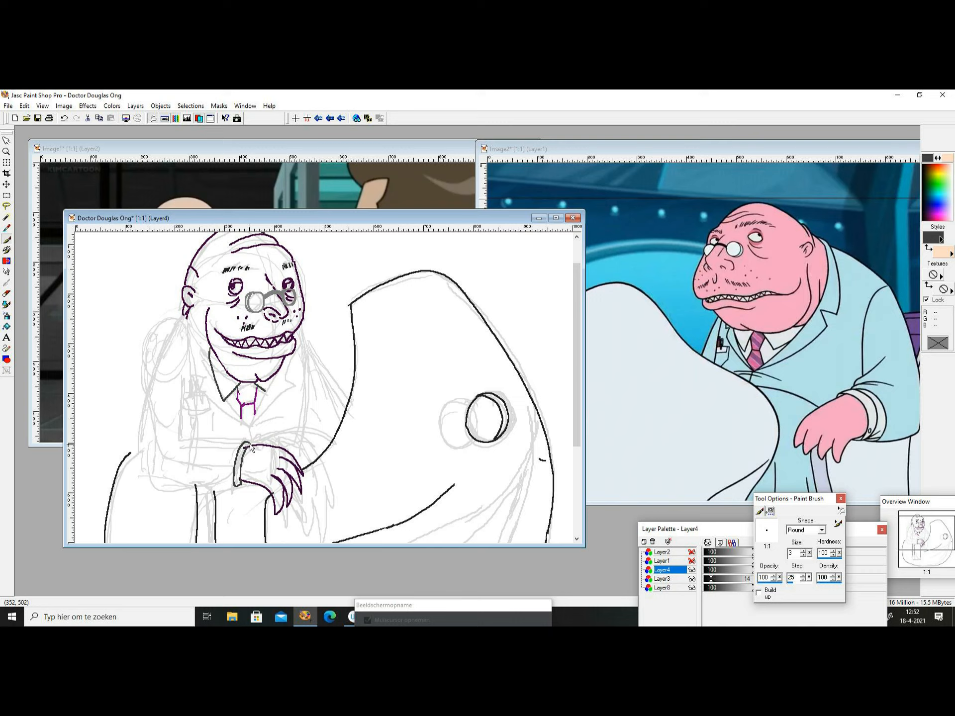
left_click_drag(250, 448, 255, 475)
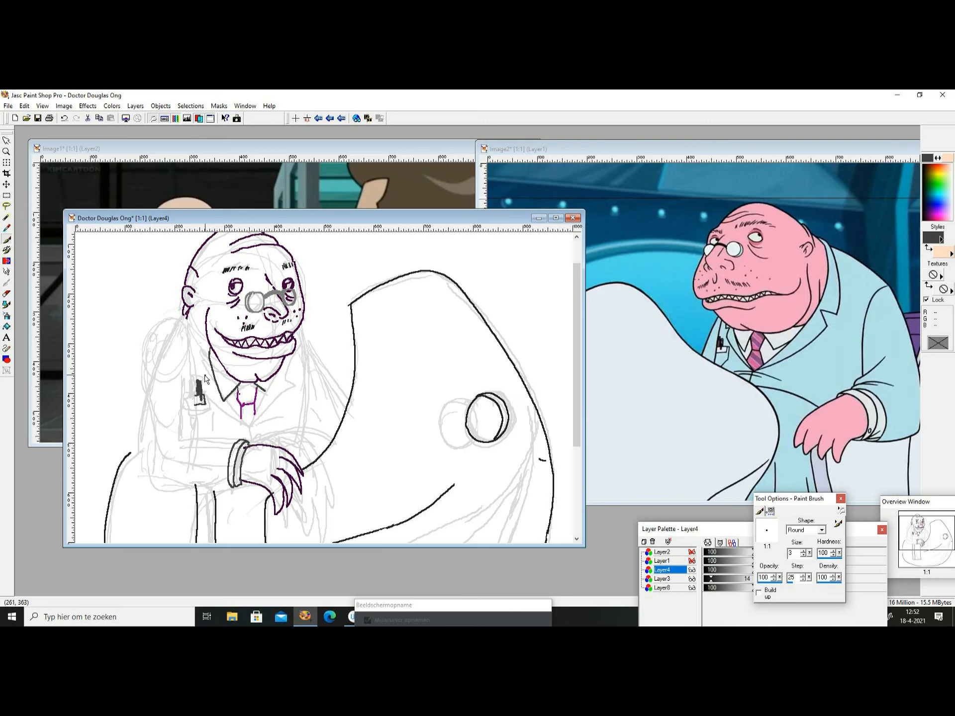
- Ink the suit jacket outline in teal and the chair's lower edges in dark grey
left_click(930, 238)
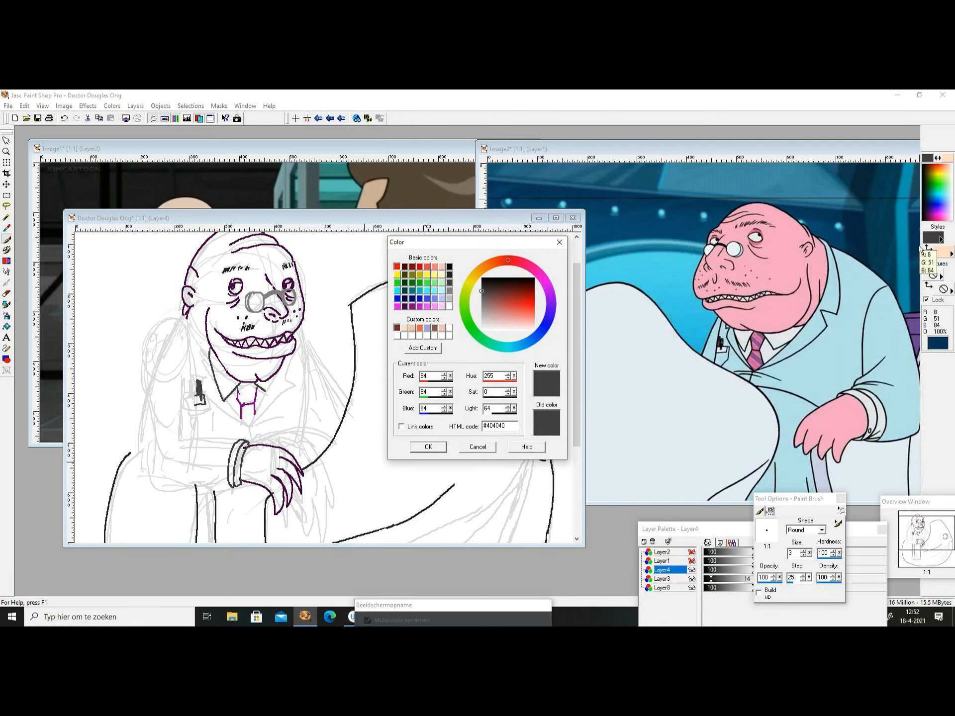
left_click(428, 446)
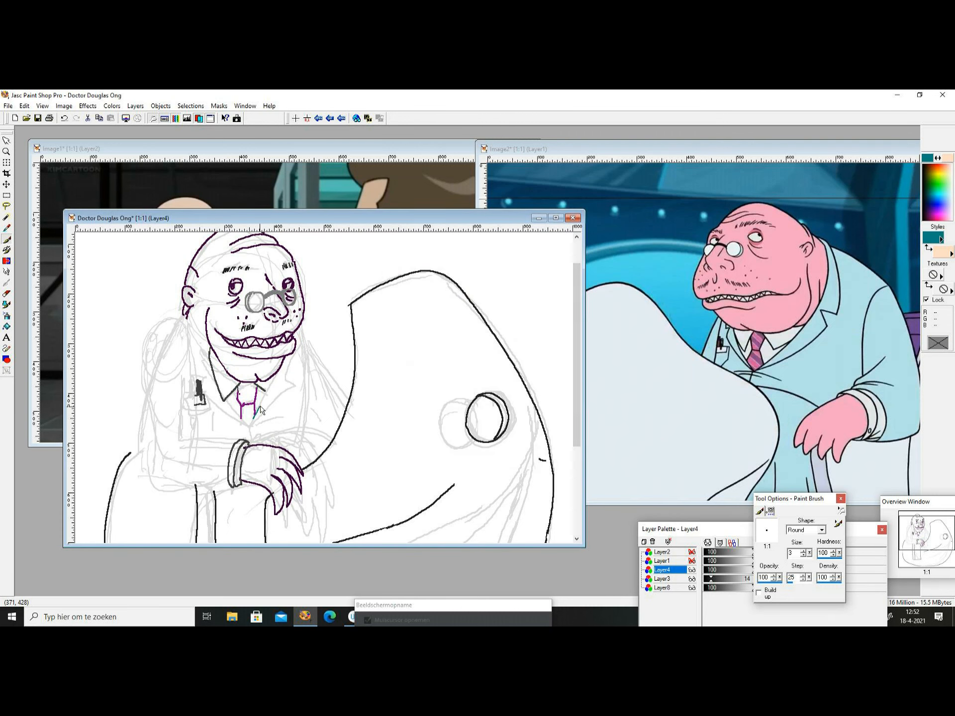
left_click_drag(275, 341, 248, 427)
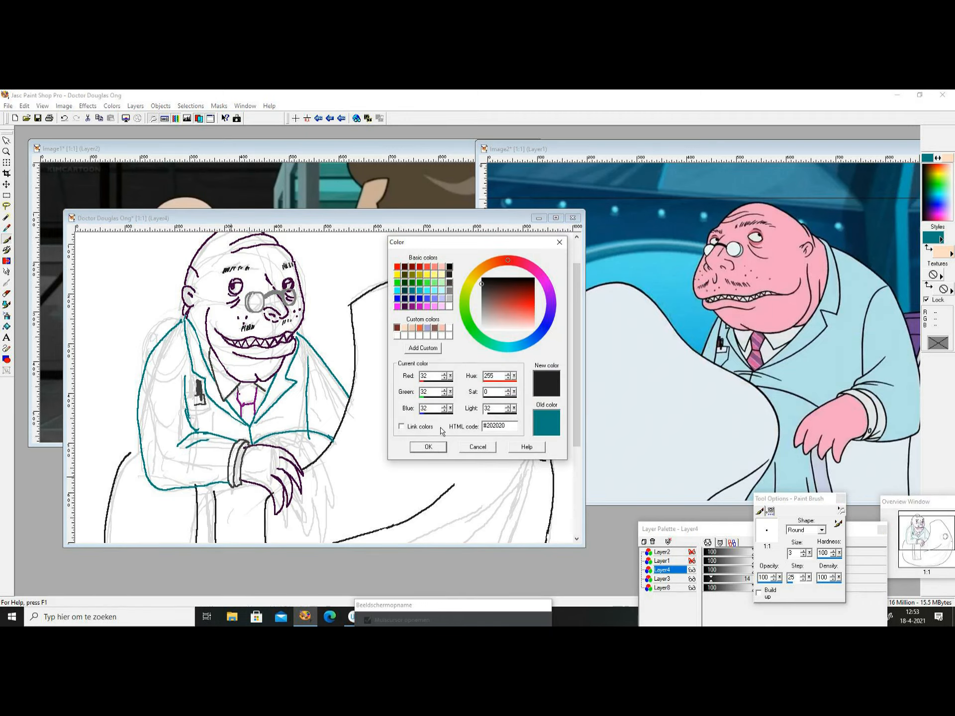
left_click(428, 447)
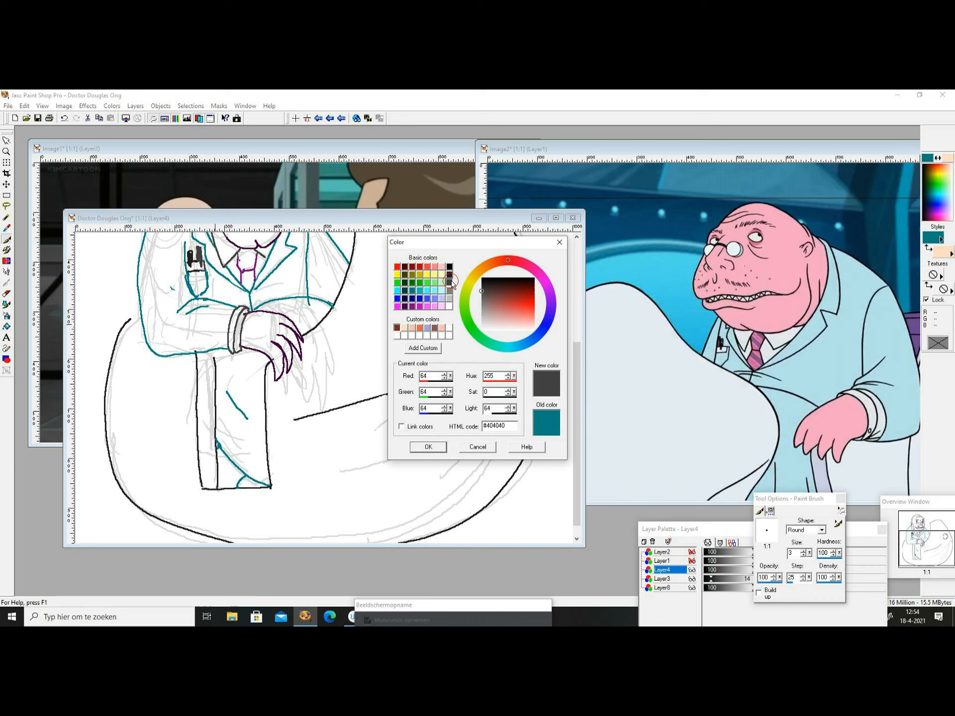
left_click(428, 447)
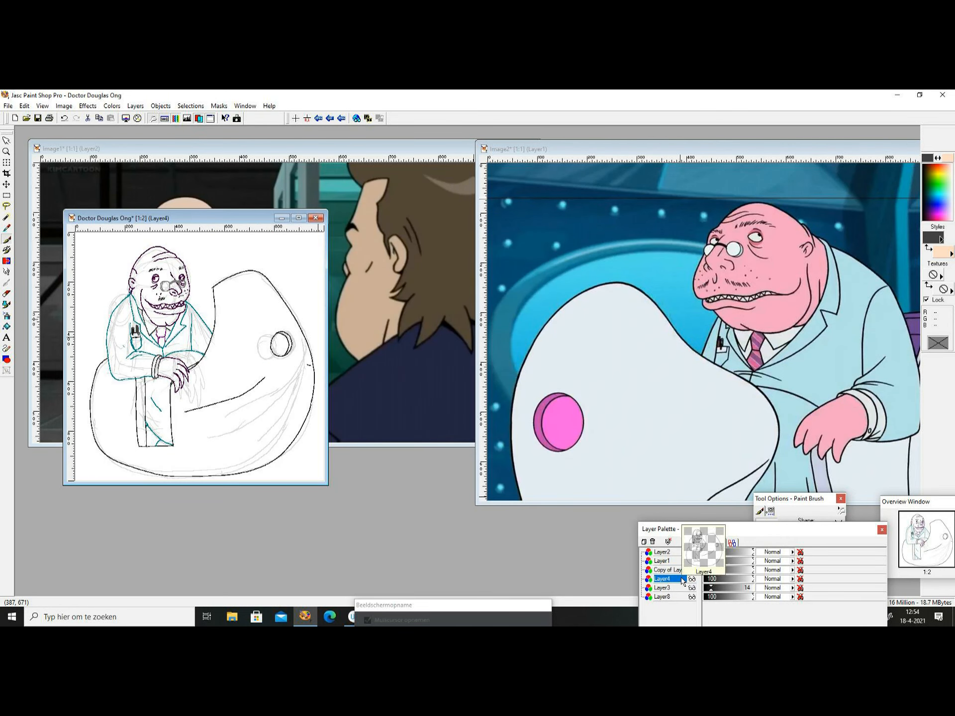
- Switch to Copy of Layer4 and fill the figure and chair with peach
left_click(669, 578)
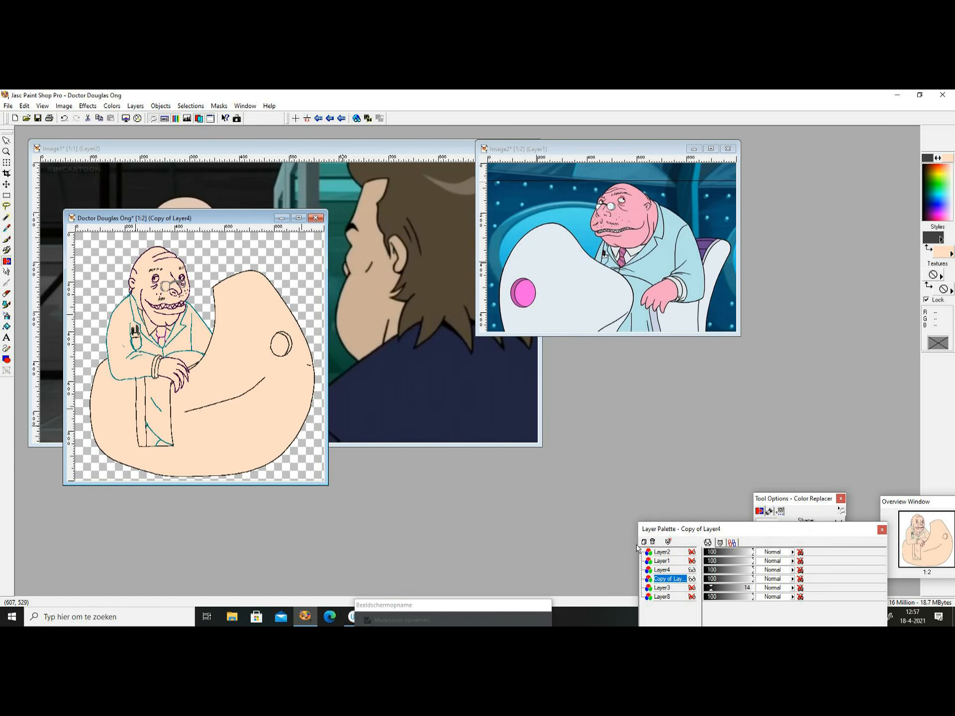
mouse_move(8, 262)
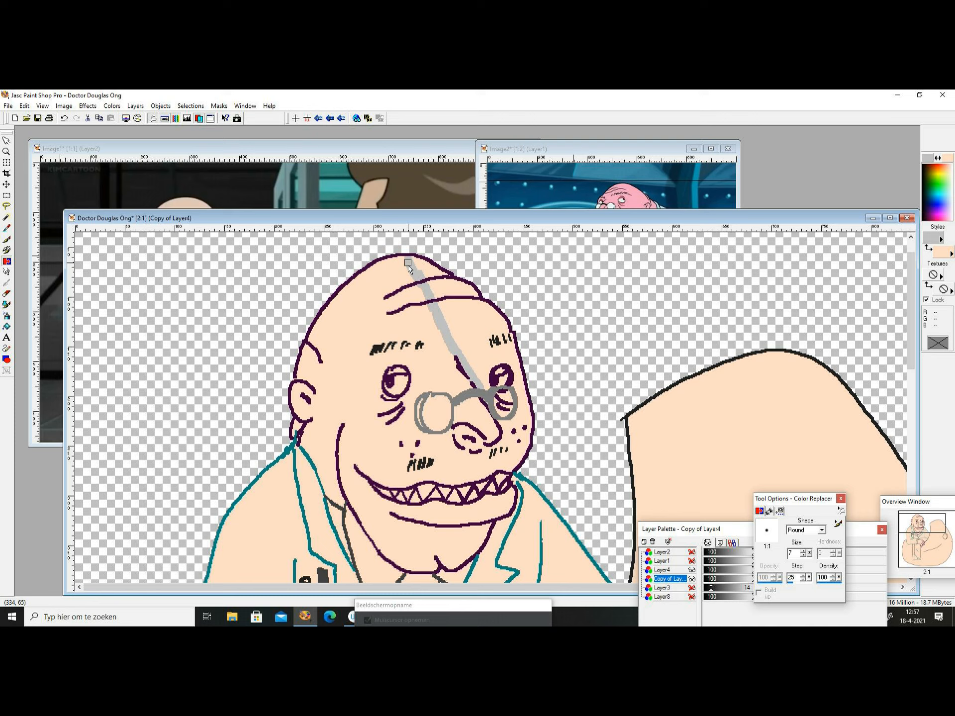
- Zoom the canvas to 2:1 for shading the face, coat and chair
scroll("down", 3)
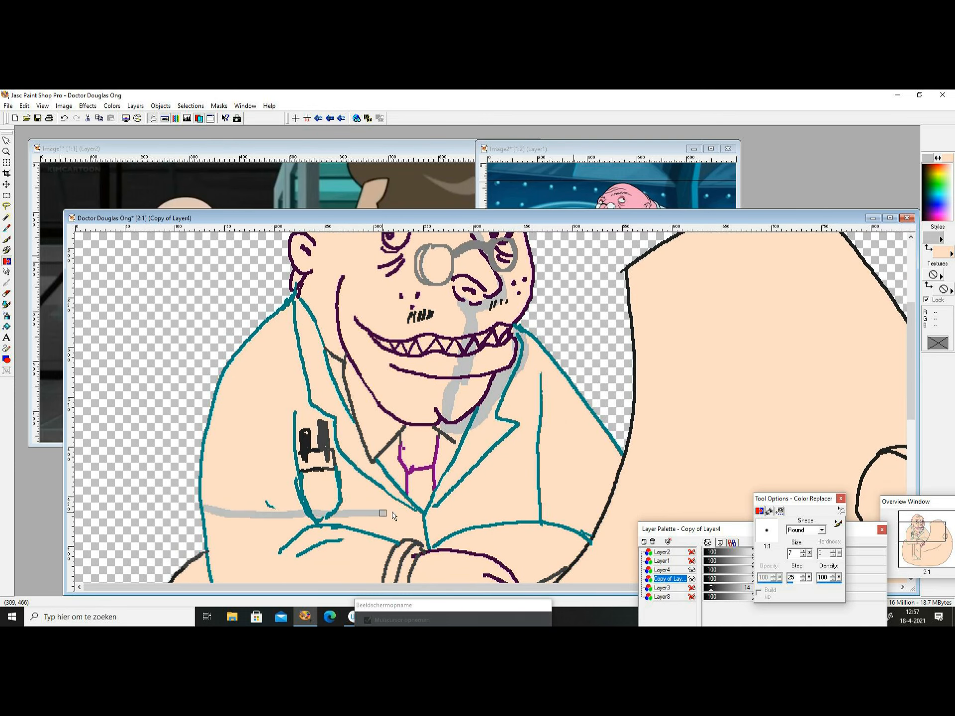
scroll("down", 3)
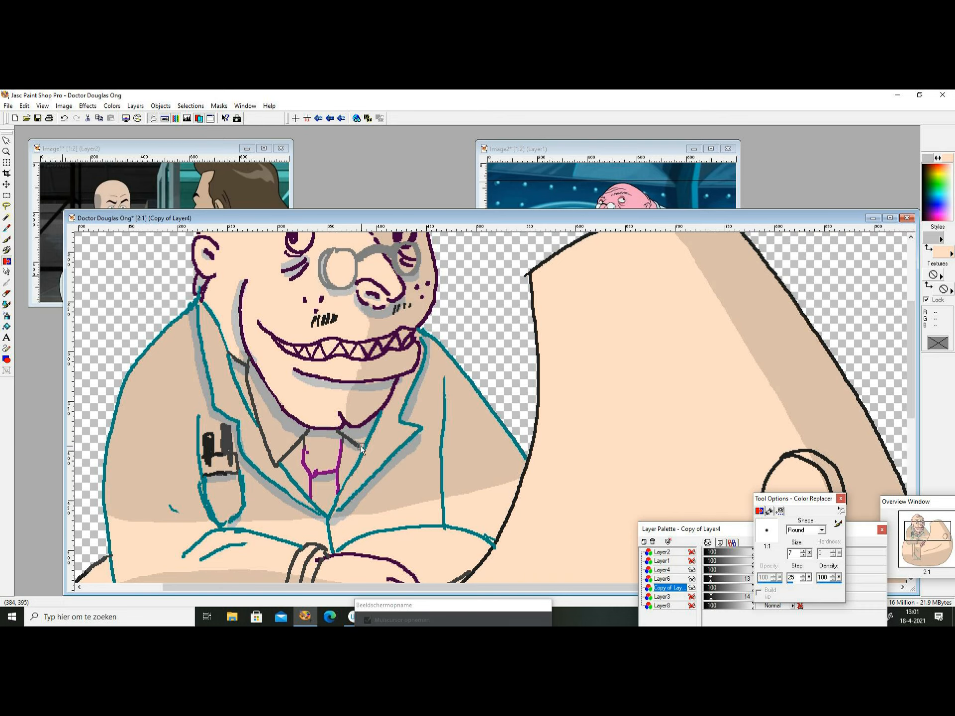
- Scroll down the canvas and darken the shading along the coat tail
scroll("down", 3)
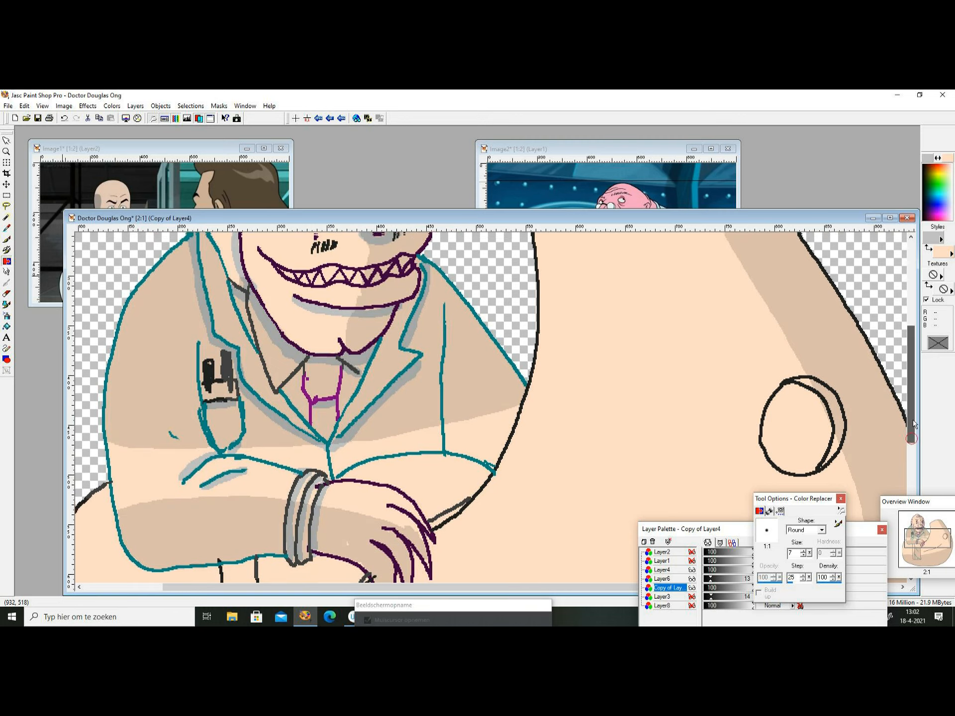
scroll("down", 3)
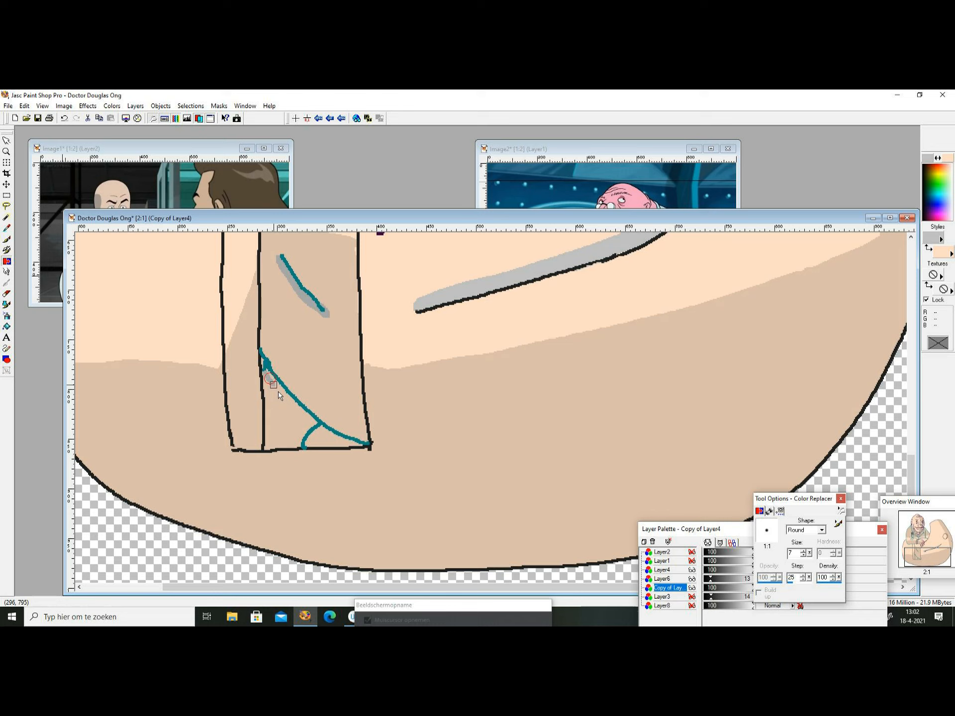
left_click(271, 367)
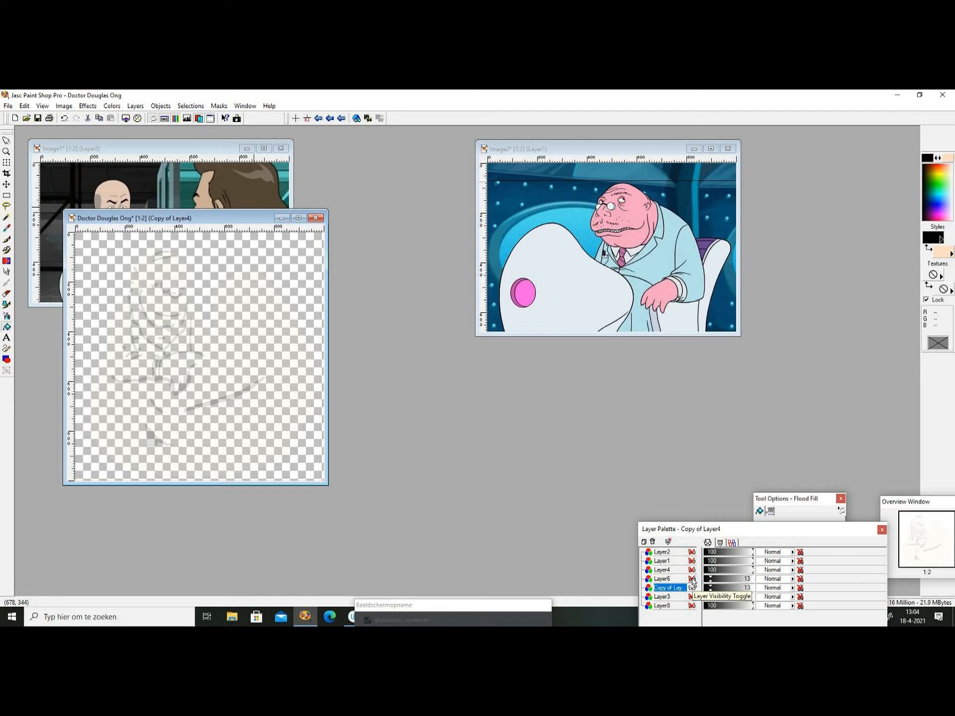
- Hide and re-show Copy of Layer4 while painting faint dark marks on Layer7
left_click(691, 596)
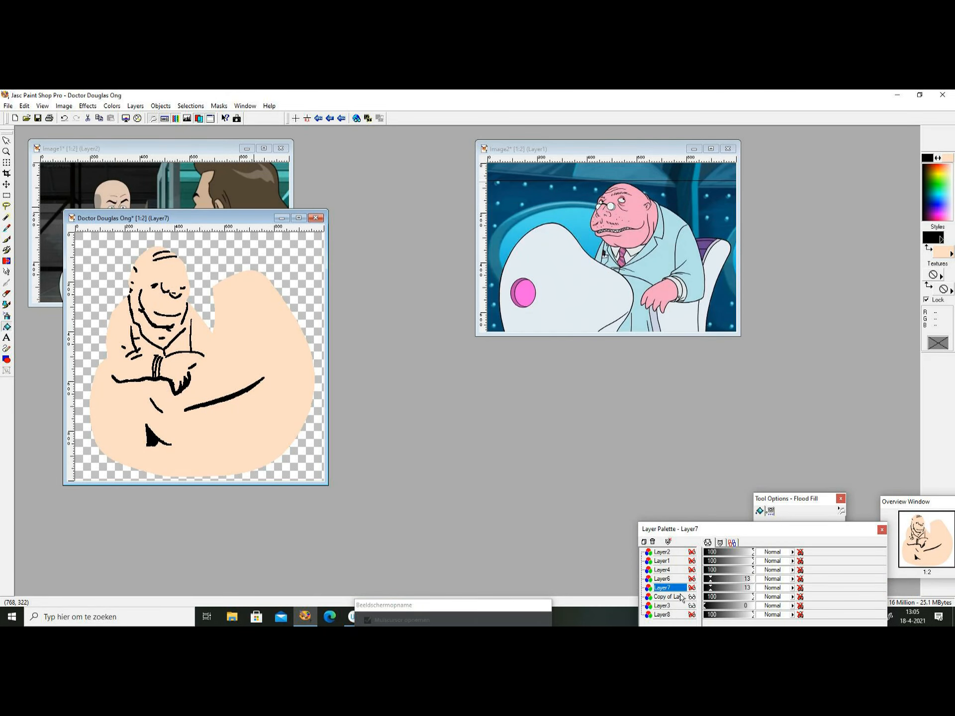
left_click(668, 597)
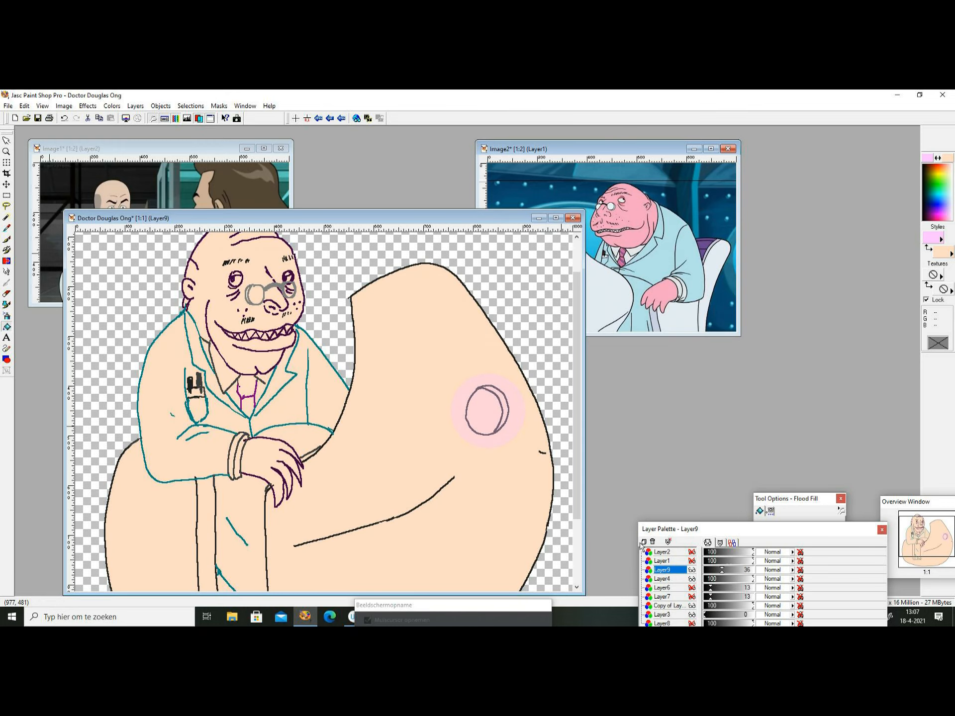
- Create Layer9 for the pink glow around the chair button
left_click(668, 606)
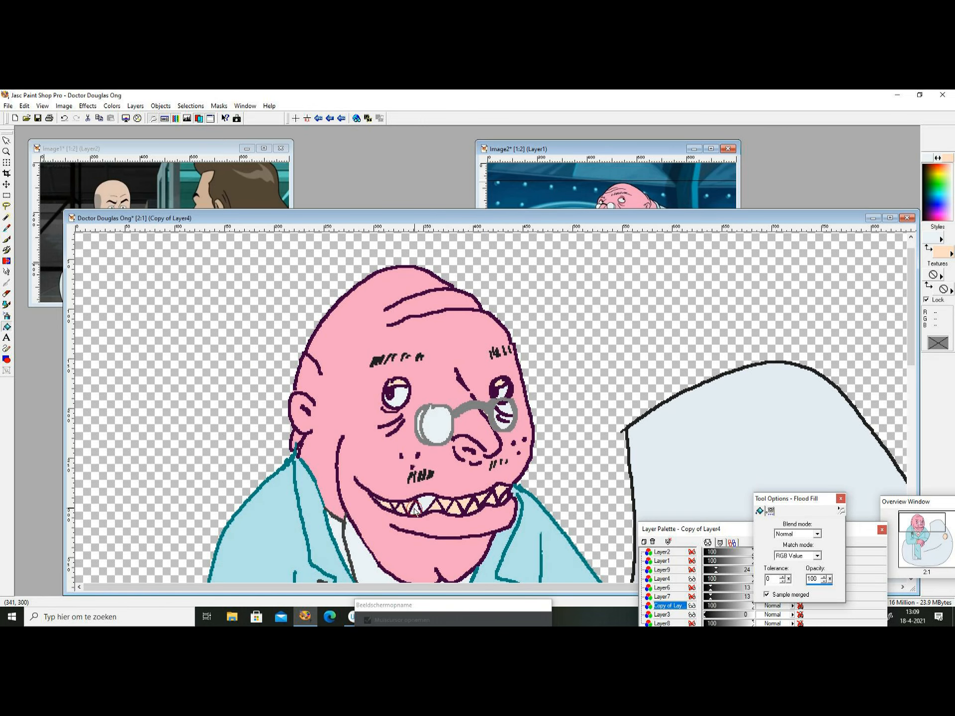
- Lighten-shade the coat and chair with Retouch, then duplicate Copy of Layer4
left_click(501, 499)
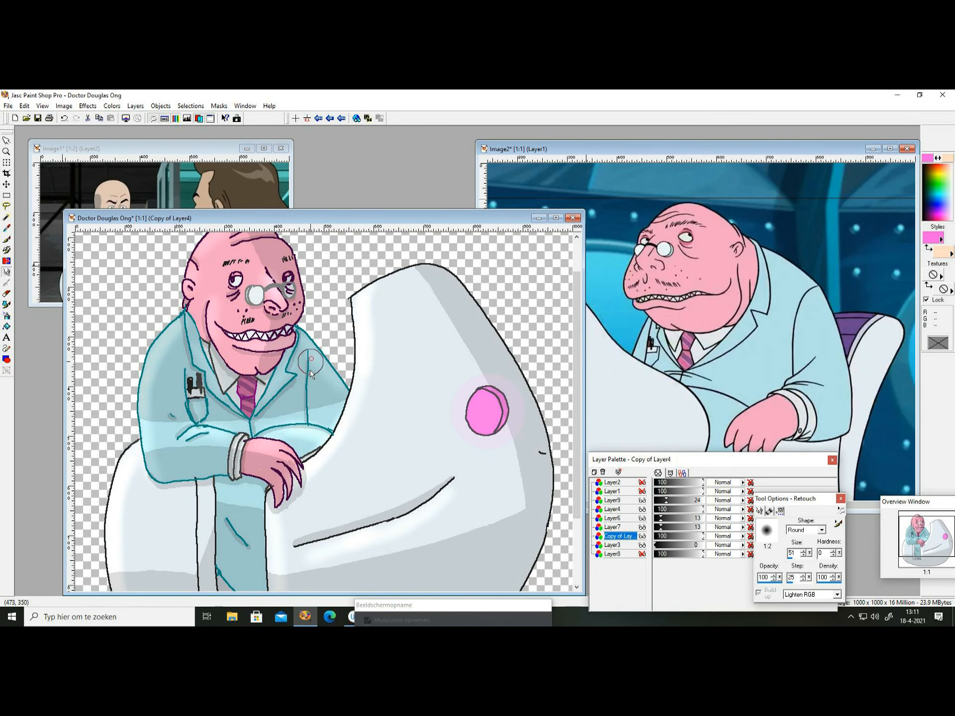
mouse_move(370, 352)
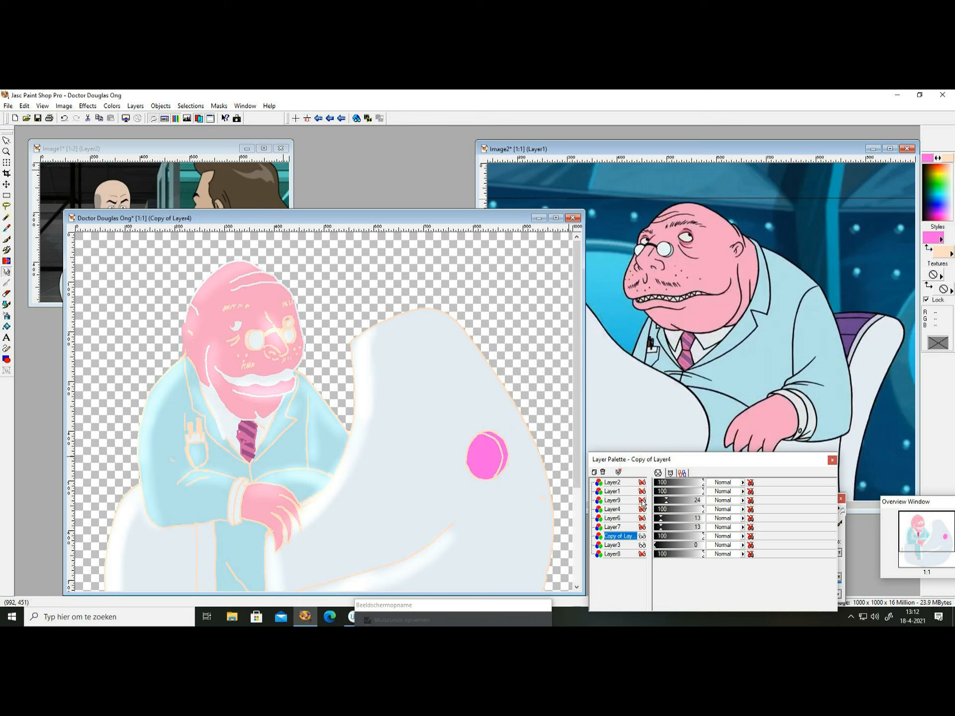
right_click(616, 536)
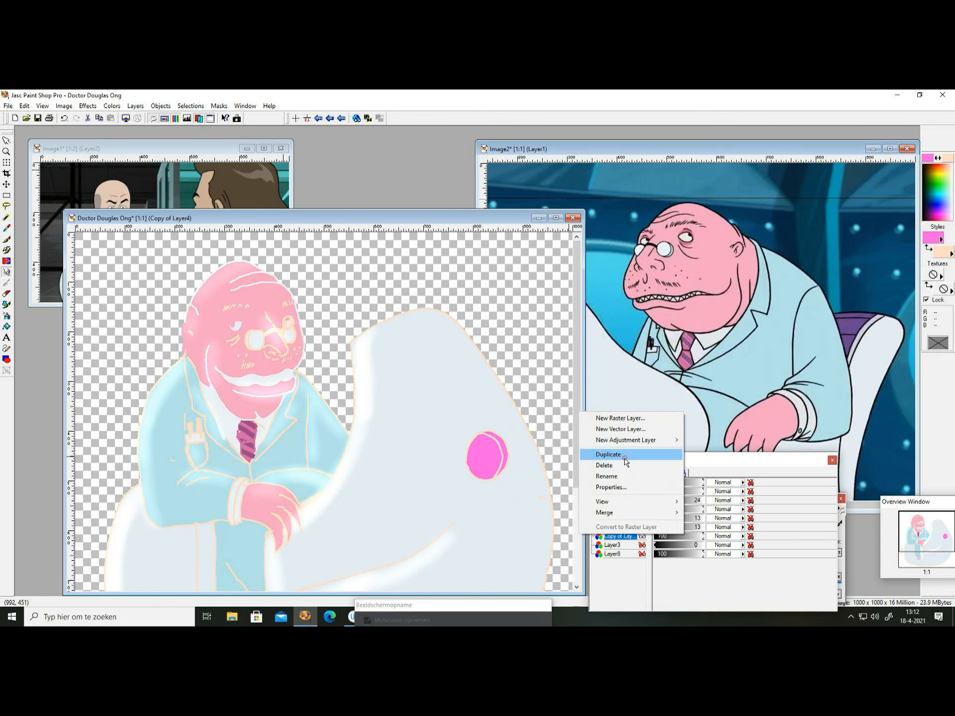
left_click(608, 455)
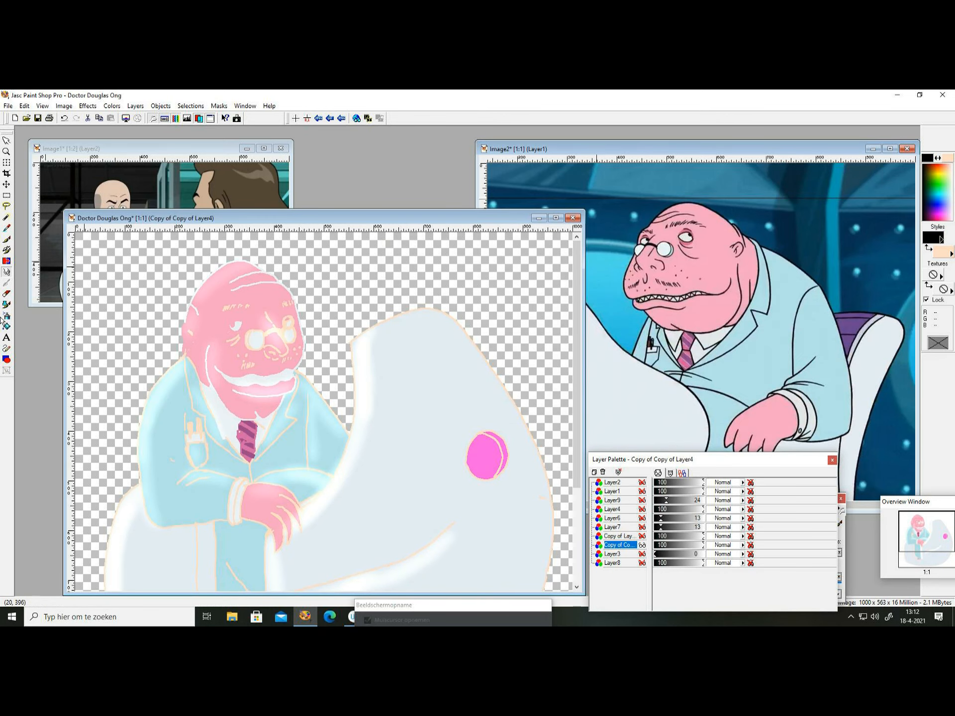